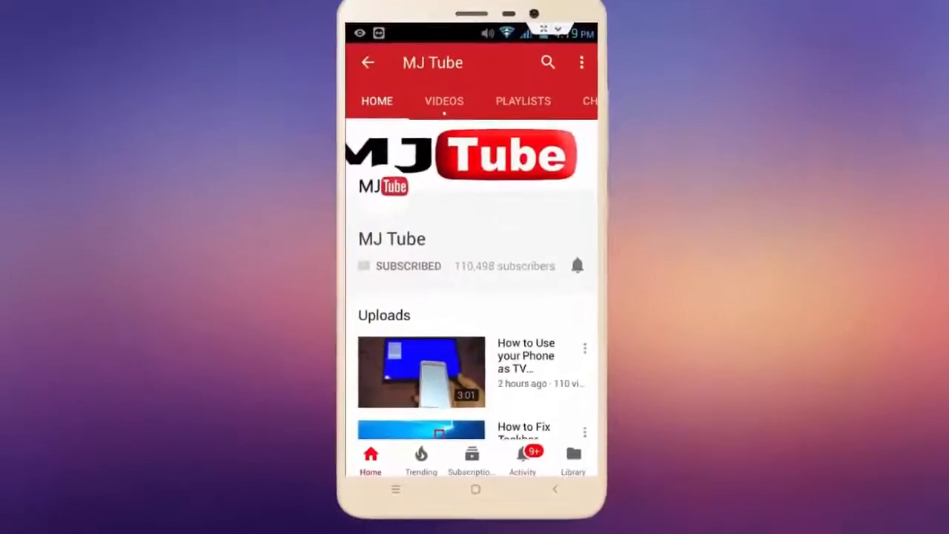
# - Open Windows Settings from the Start menu to the Personalization background page
pyautogui.click(578, 265)
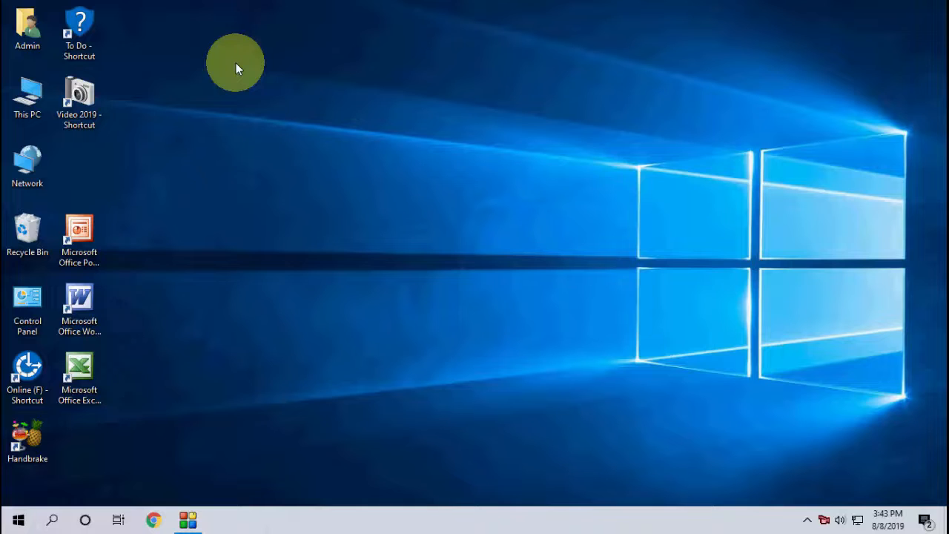
pyautogui.moveTo(52, 520)
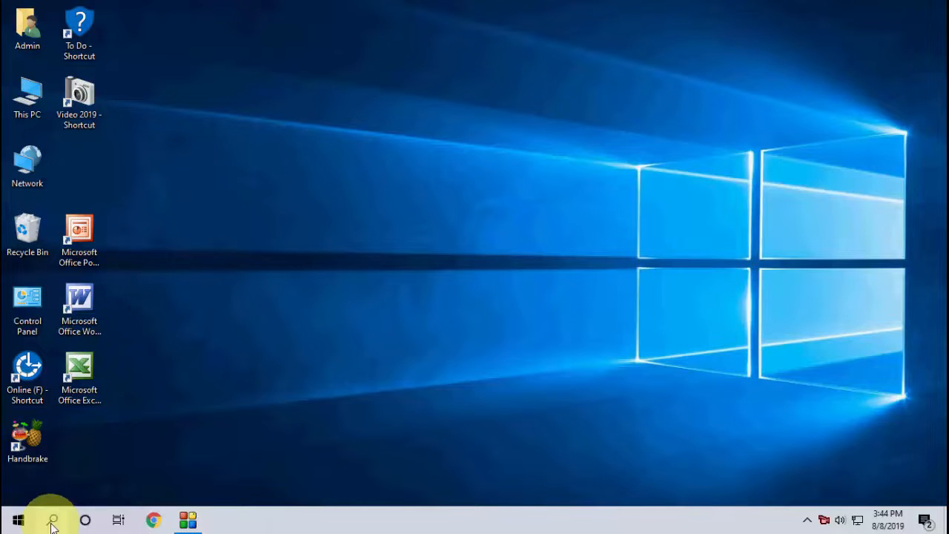
pyautogui.click(18, 519)
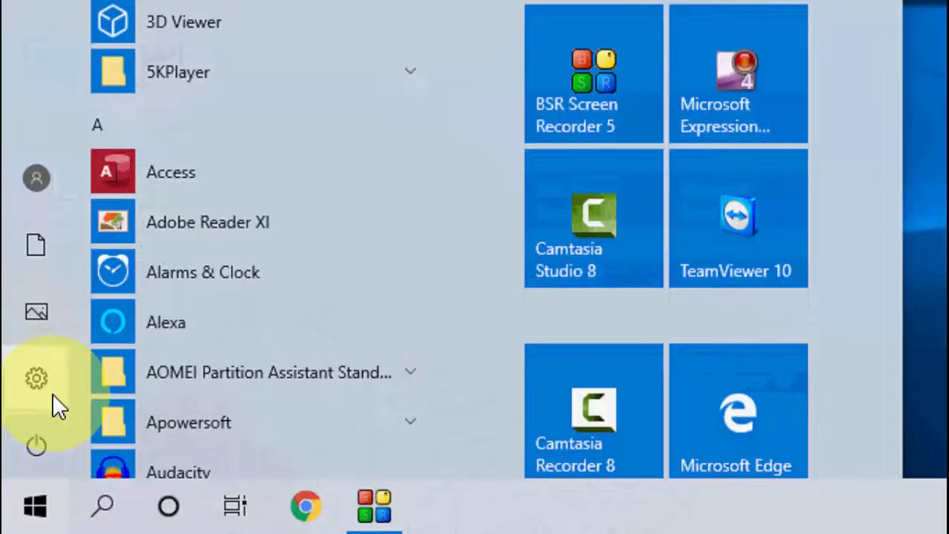
pyautogui.click(36, 378)
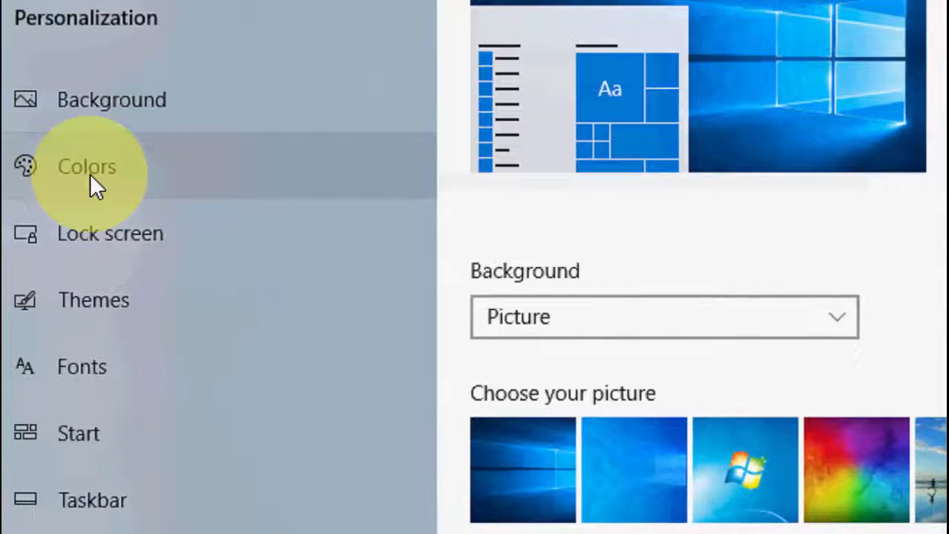
# - Set the Colors page's colour mode to Dark, then close Settings
pyautogui.click(86, 166)
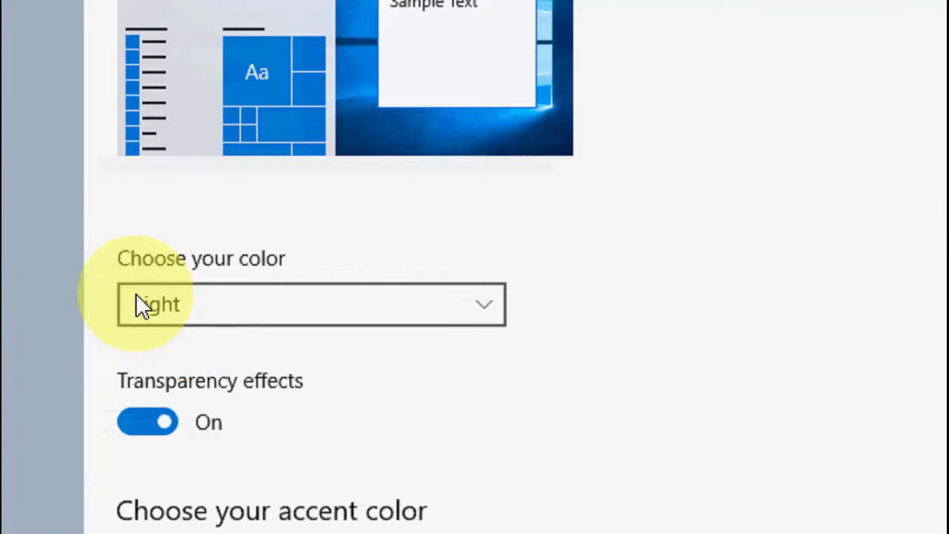
pyautogui.click(310, 304)
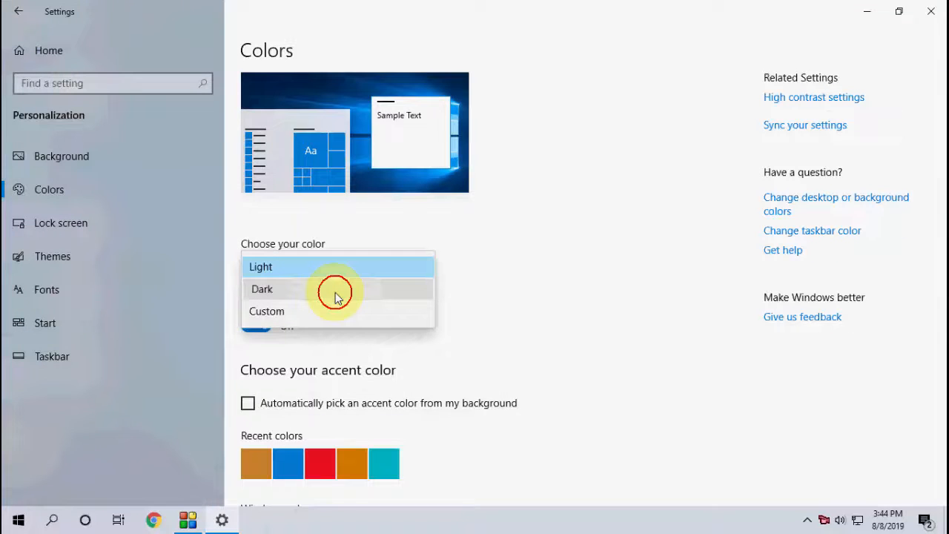
pyautogui.click(262, 288)
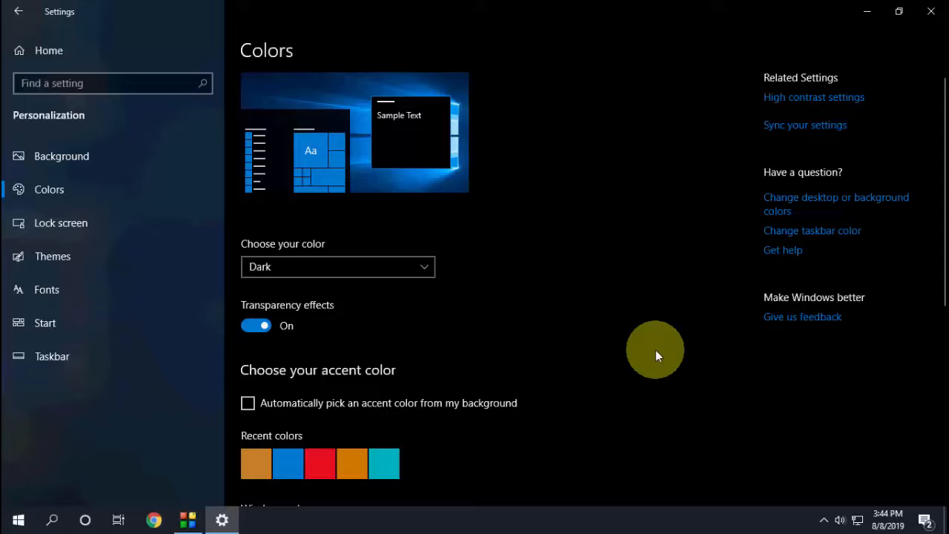
pyautogui.click(18, 11)
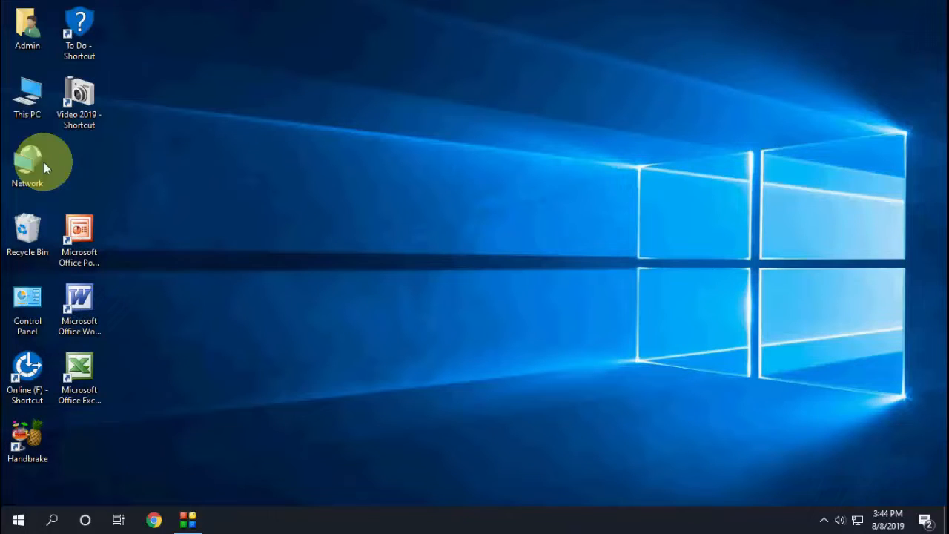
pyautogui.doubleClick(27, 100)
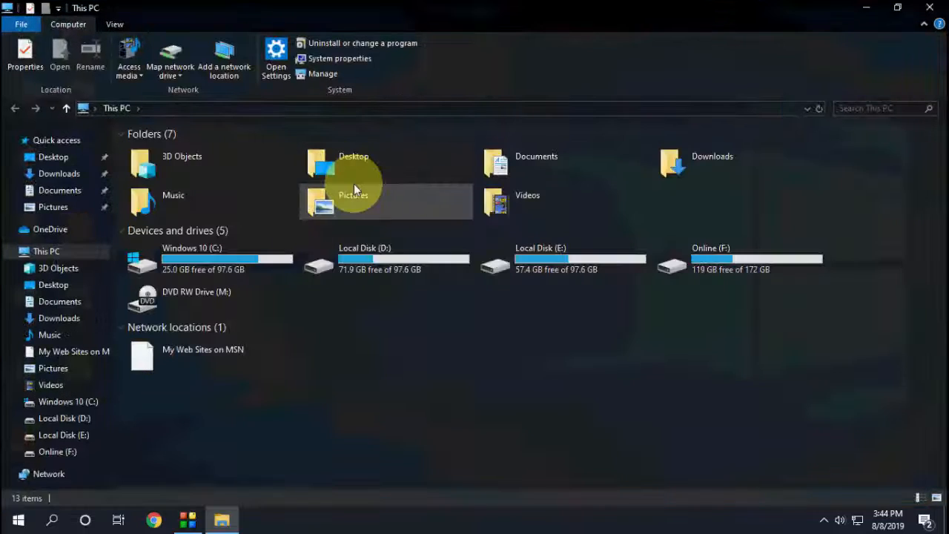
pyautogui.moveTo(353, 195)
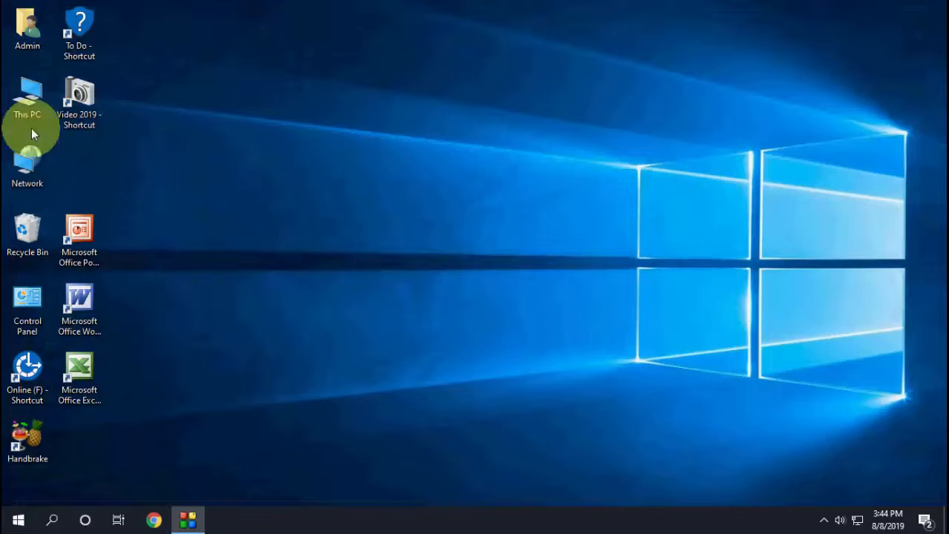
pyautogui.moveTo(18, 519)
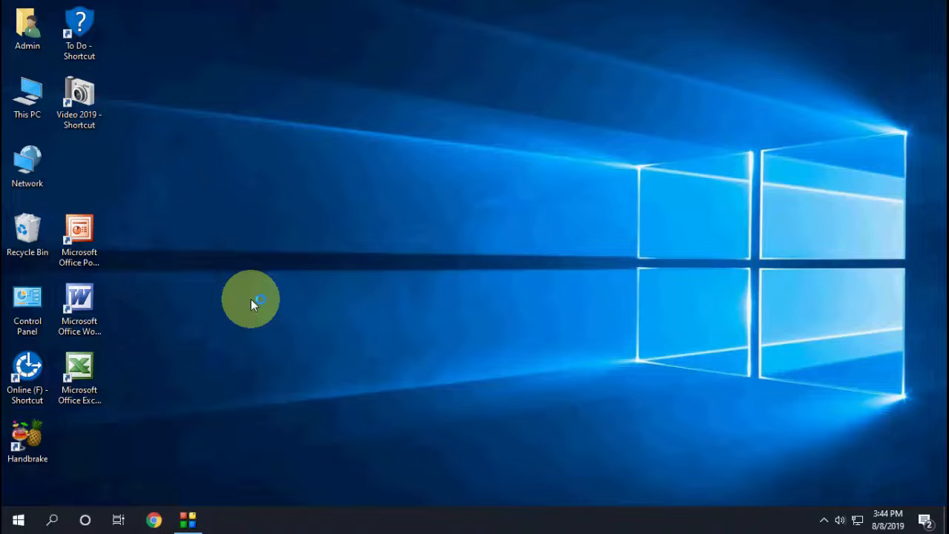
# - Launch Chrome to view its dark frame, then reopen Personalization settings
pyautogui.click(154, 519)
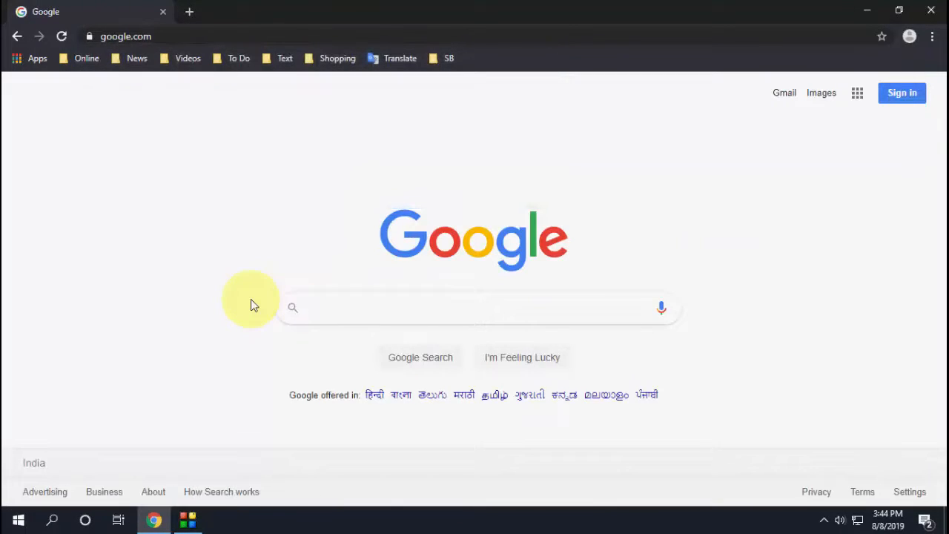
pyautogui.moveTo(325, 284)
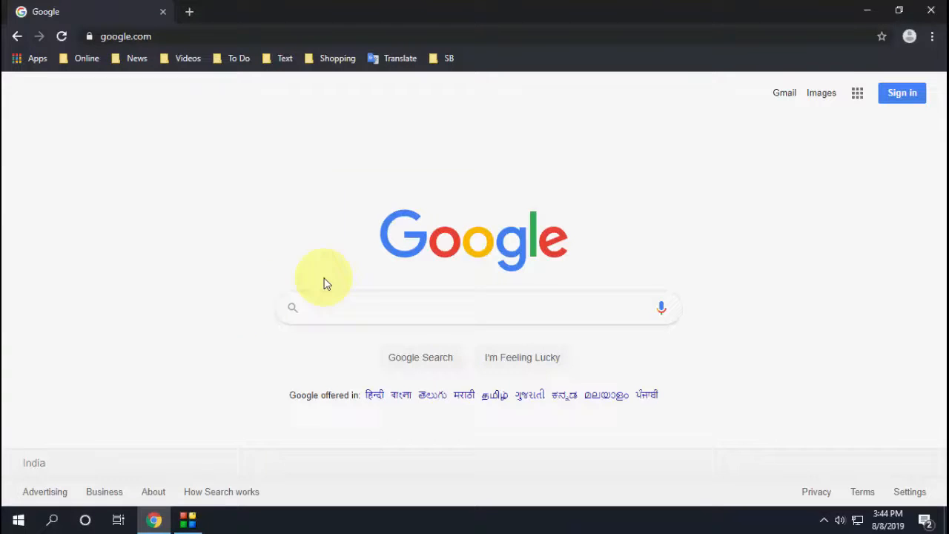
pyautogui.click(13, 520)
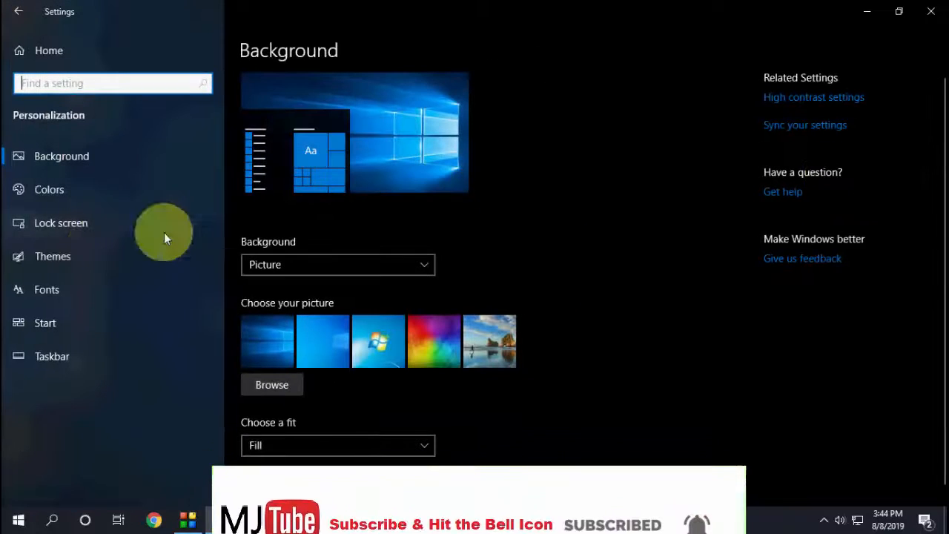
# - Choose Light in the Colors page's colour mode dropdown
pyautogui.click(49, 189)
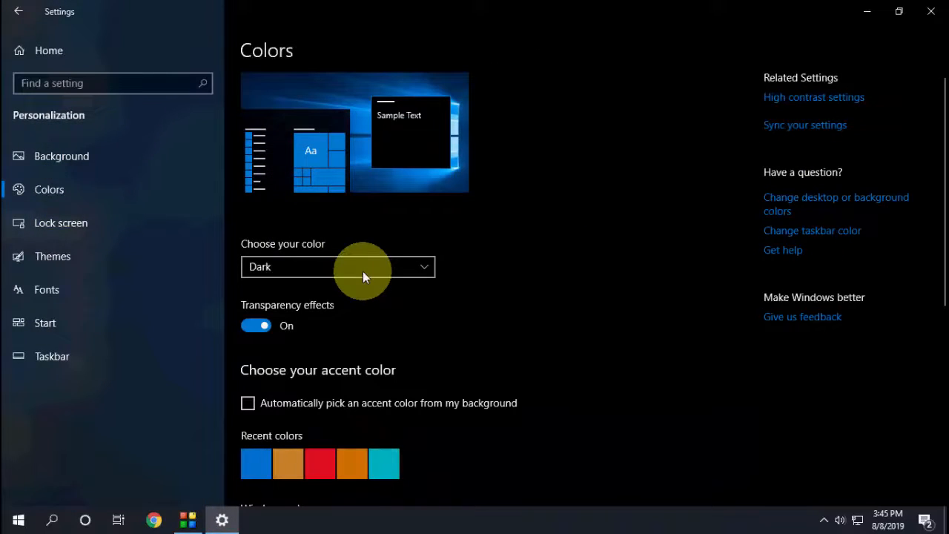
pyautogui.click(337, 267)
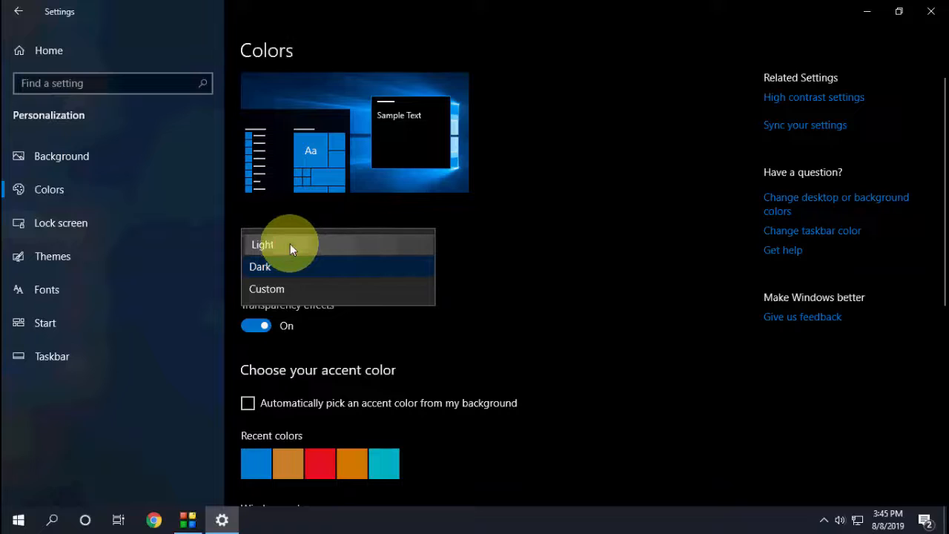
pyautogui.click(262, 244)
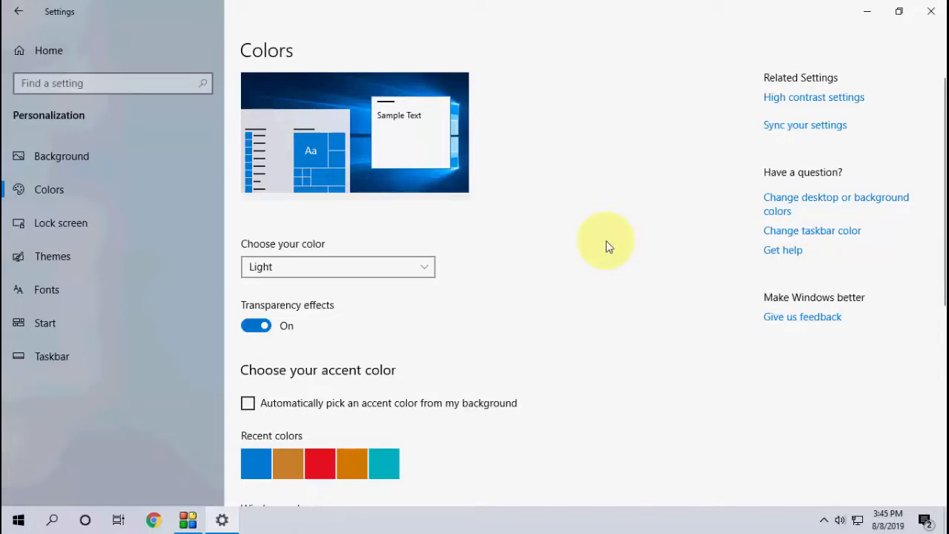